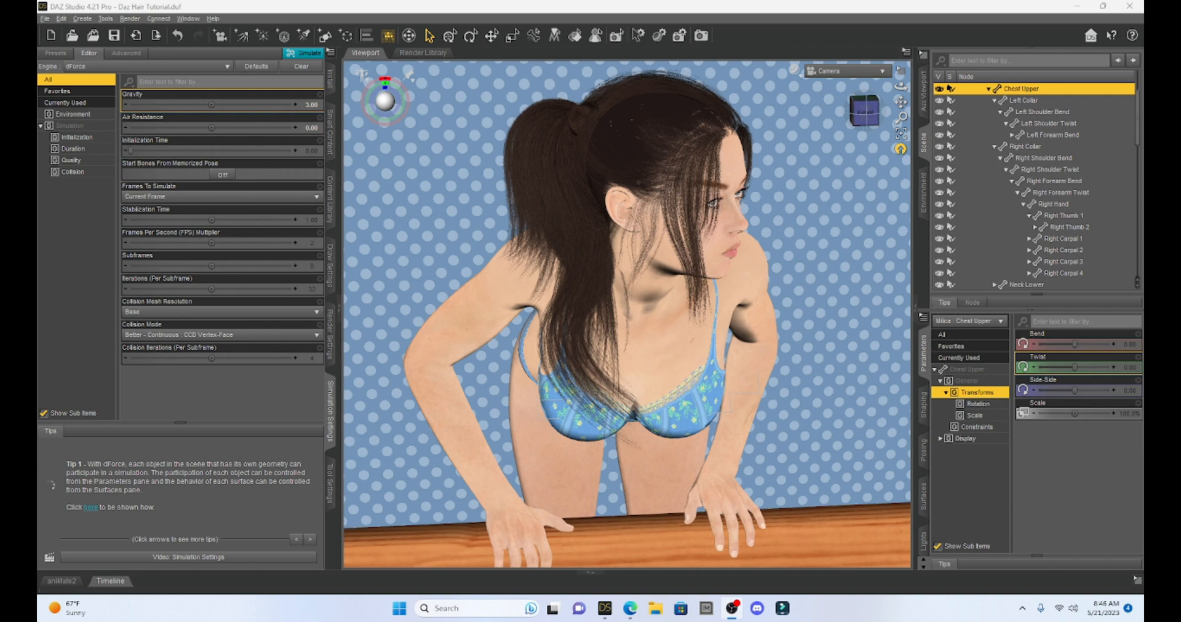
mouse_move(818, 5)
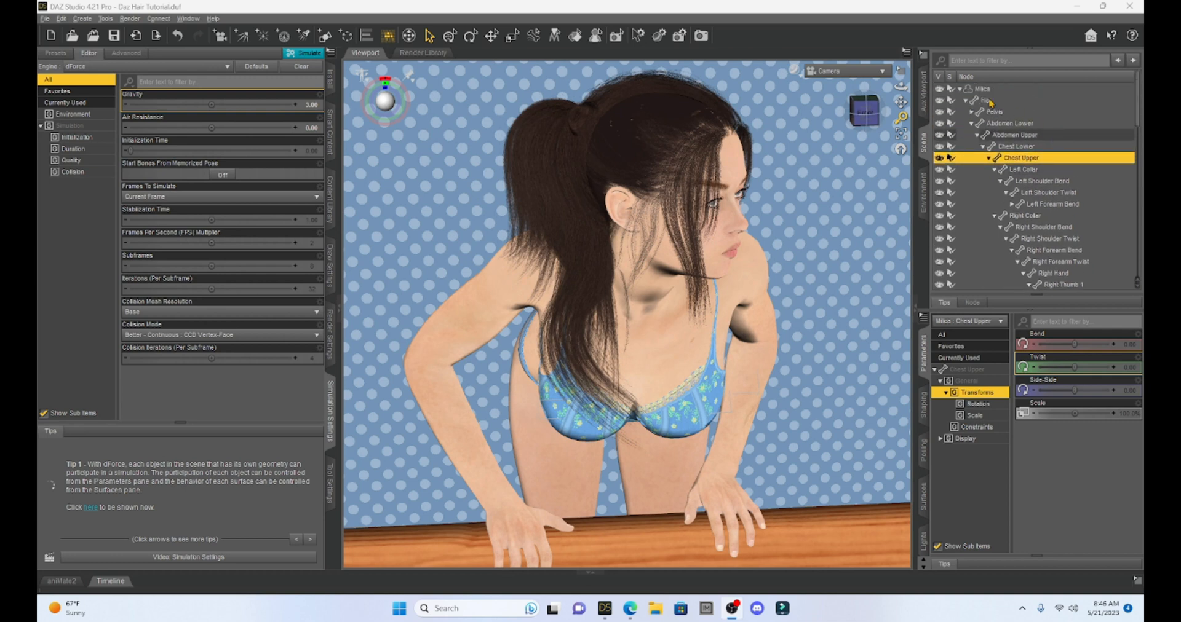
Select Linda Ponytail Hair Genesis 8 Female in the Scene pane to show its Mesh Smoothing settings
scroll(down, 3)
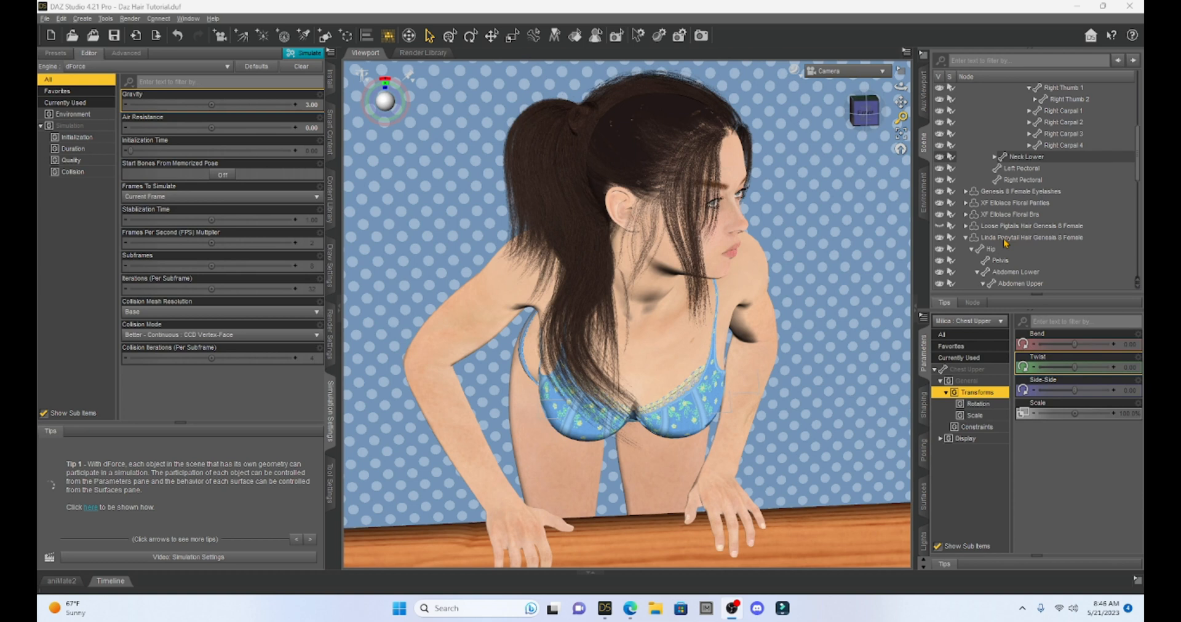
click(1031, 237)
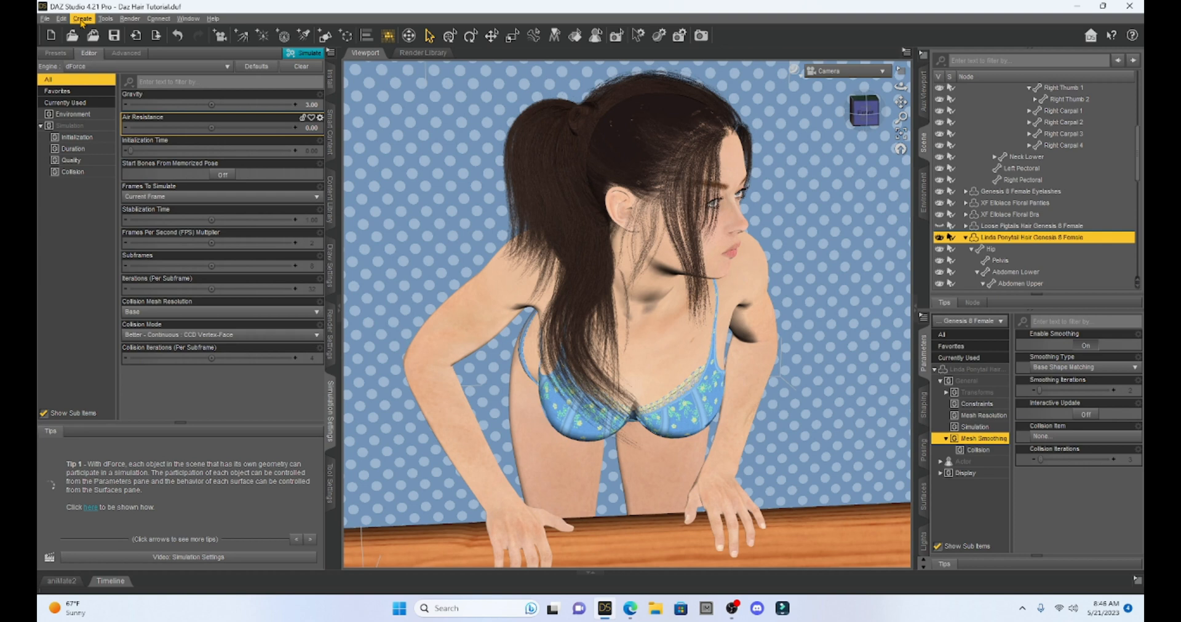
Browse the Edit > Object > Geometry commands for Add Smoothing Modifier
click(61, 18)
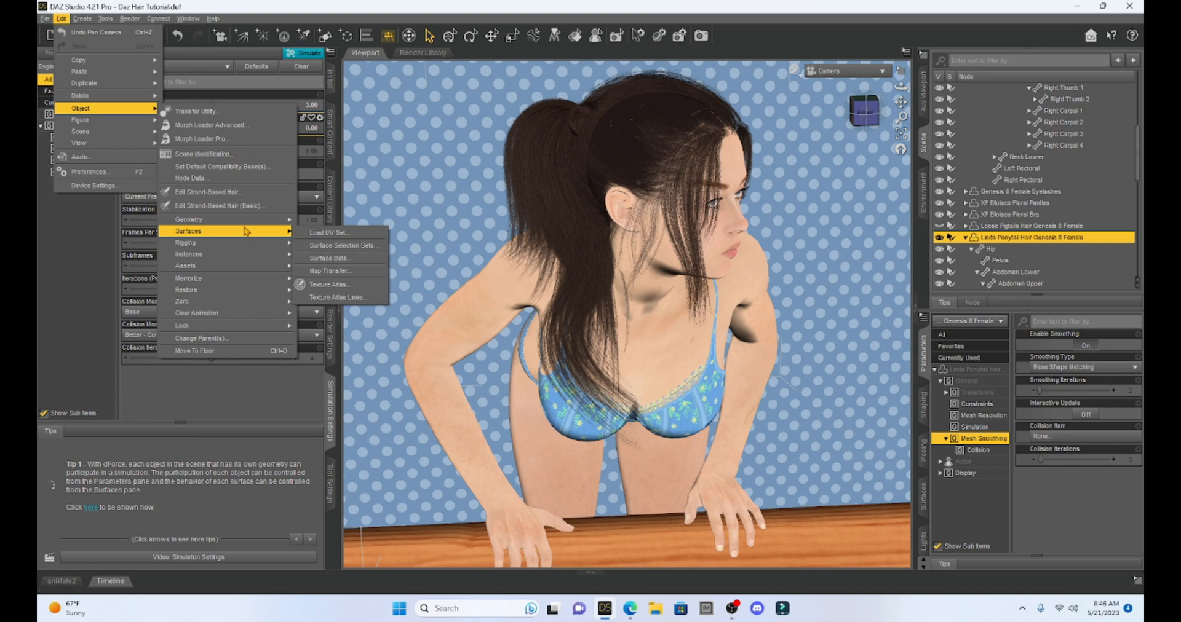
mouse_move(189, 219)
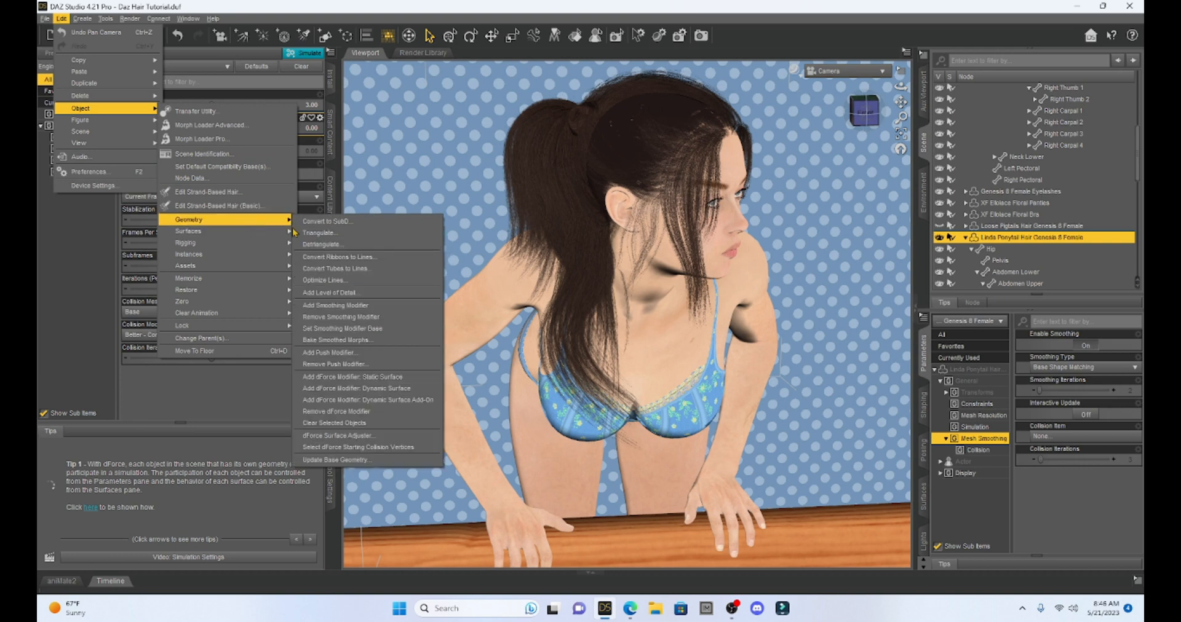
mouse_move(335, 317)
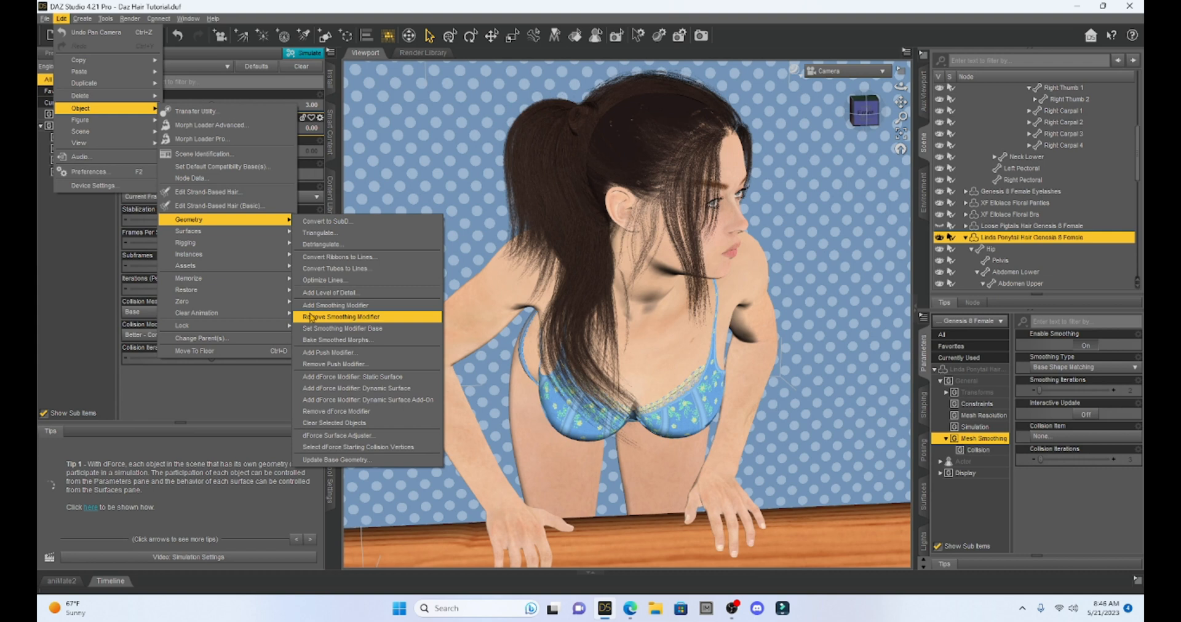
mouse_move(335, 305)
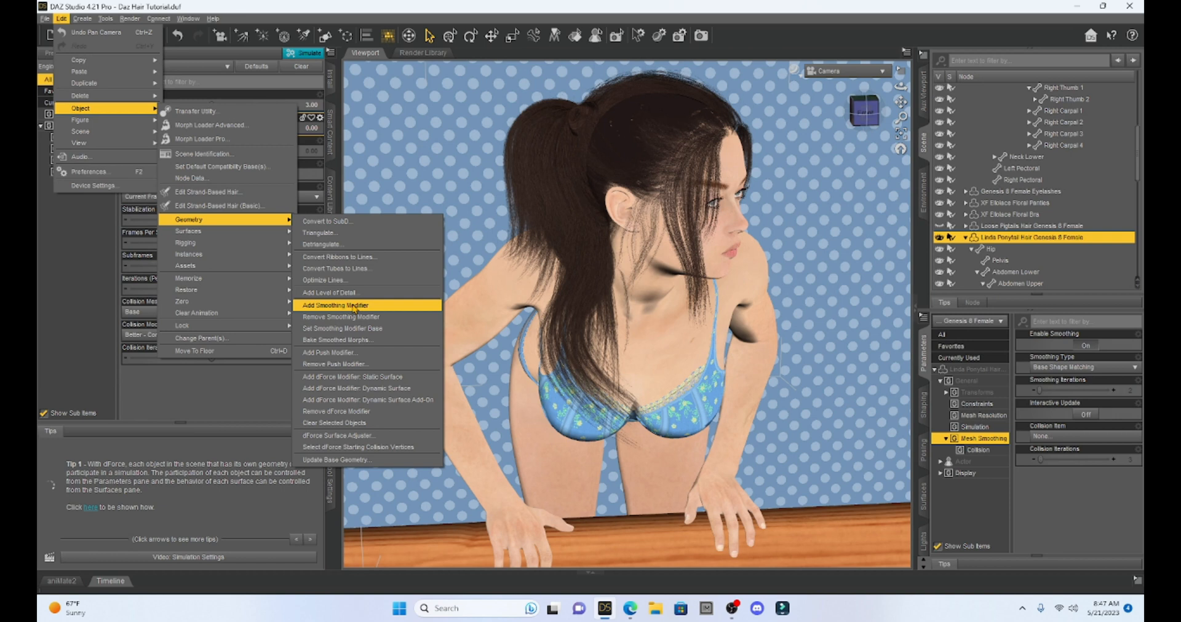
mouse_move(705, 73)
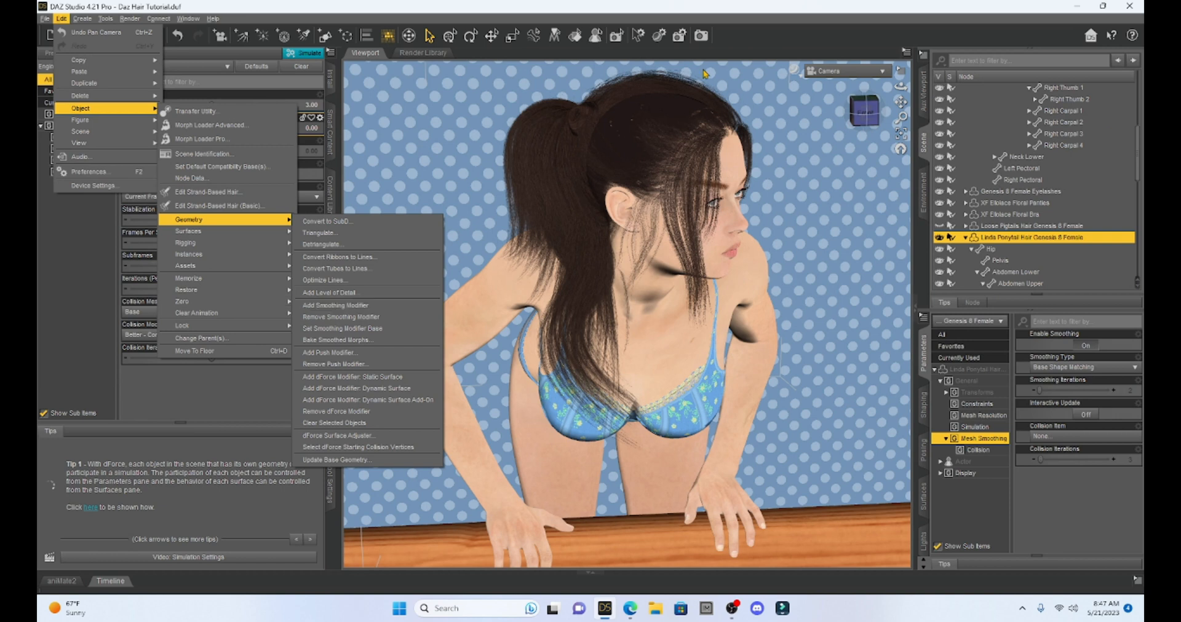
mouse_move(972, 380)
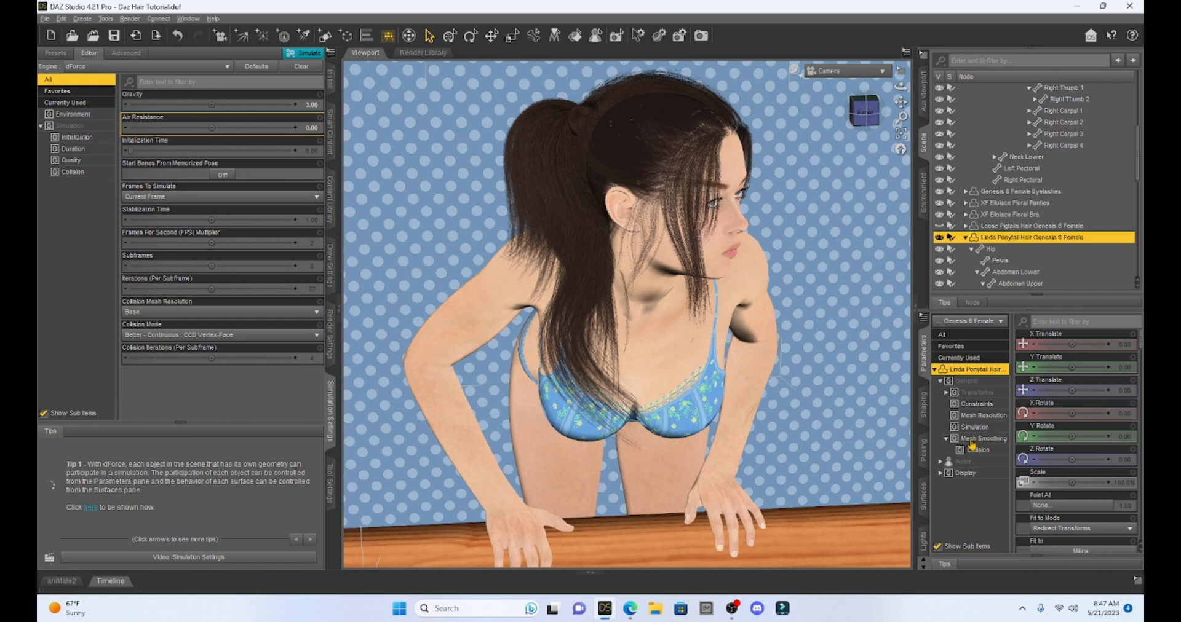
Set the ponytail's Mesh Smoothing Collision Item to the Wilca character figure
click(982, 439)
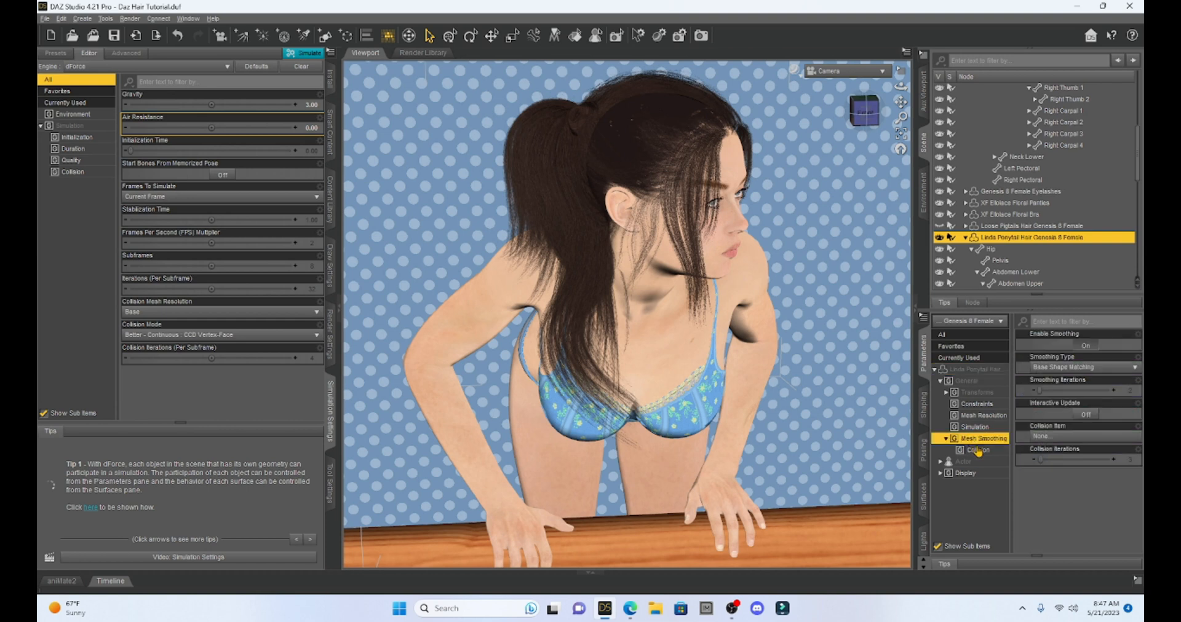
click(976, 449)
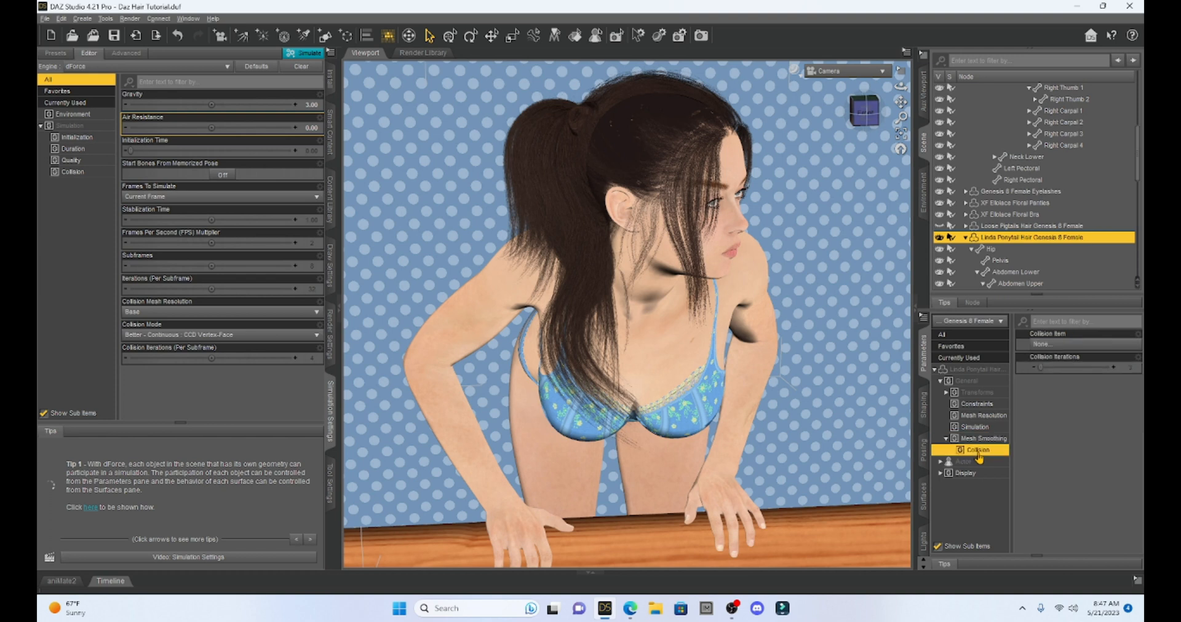
click(982, 439)
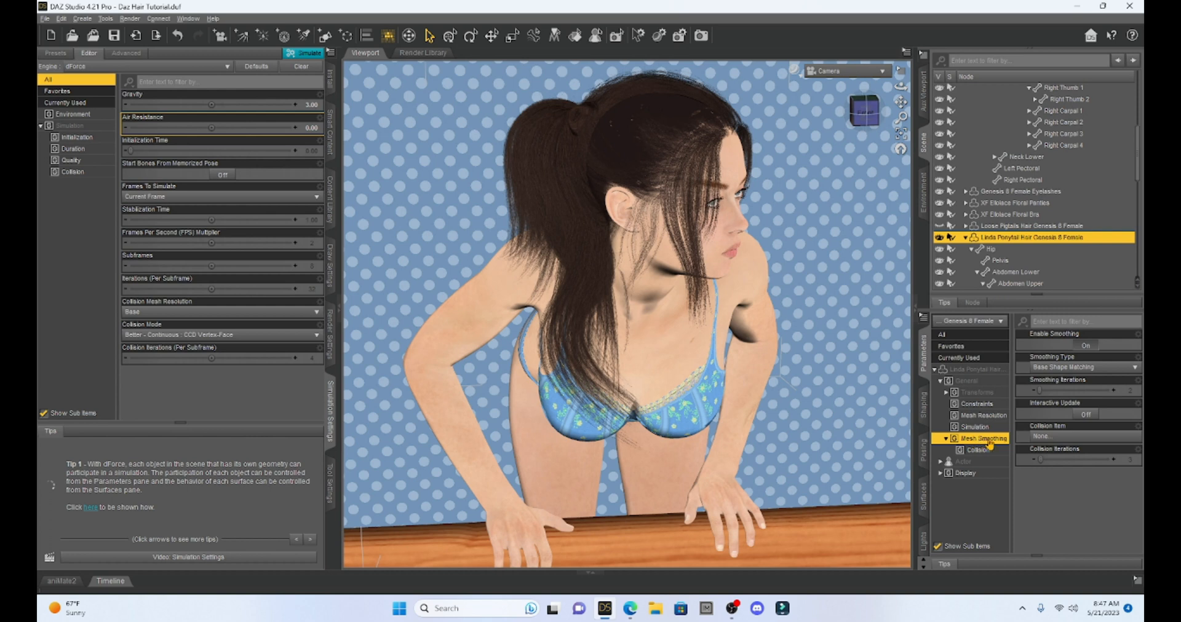
click(1077, 437)
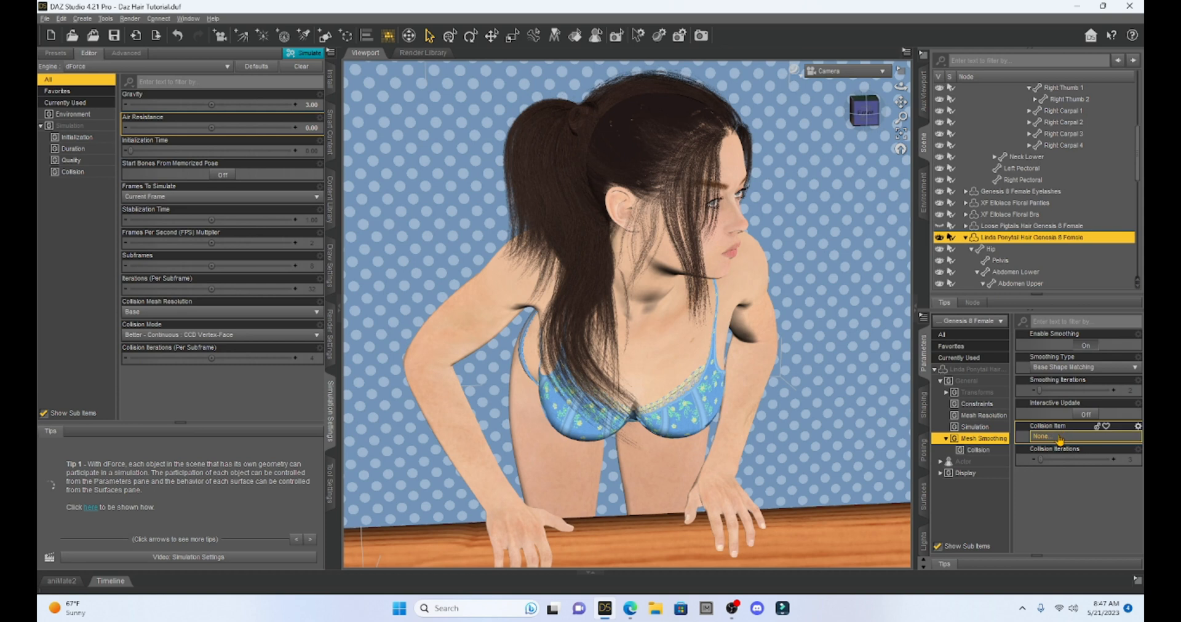
click(1080, 437)
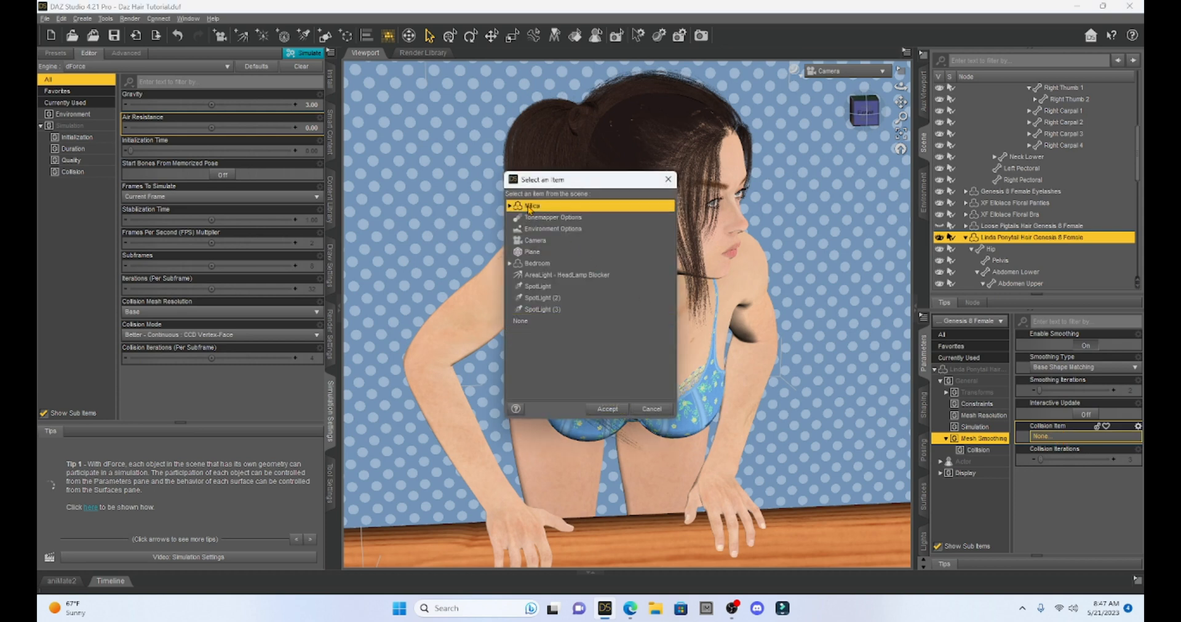
click(607, 409)
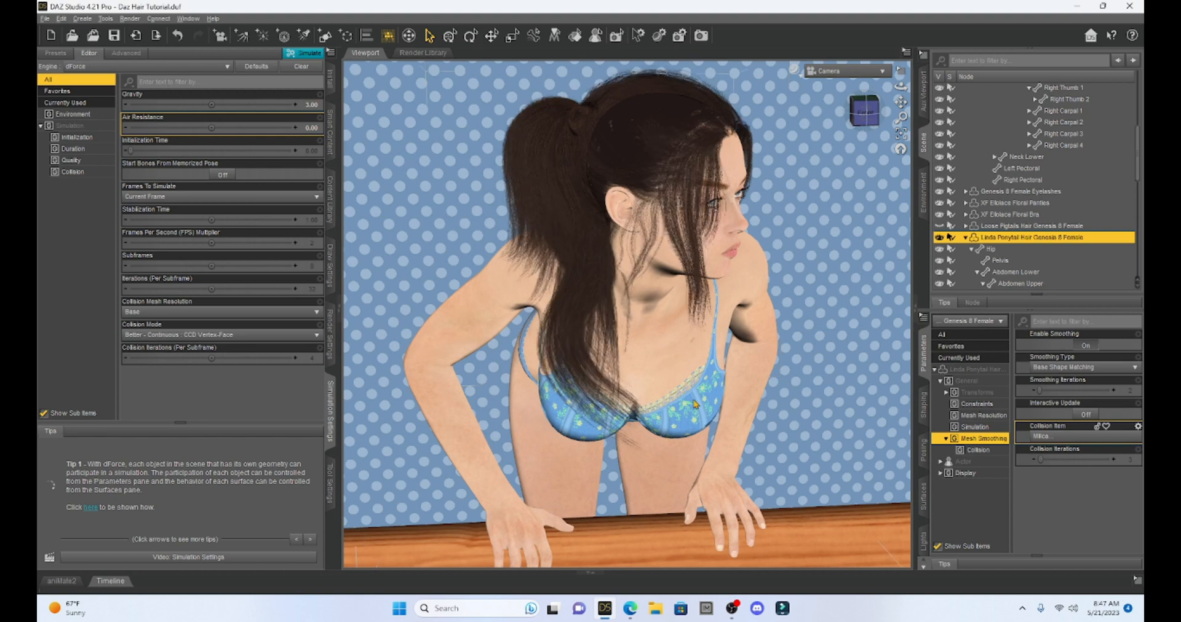
click(977, 450)
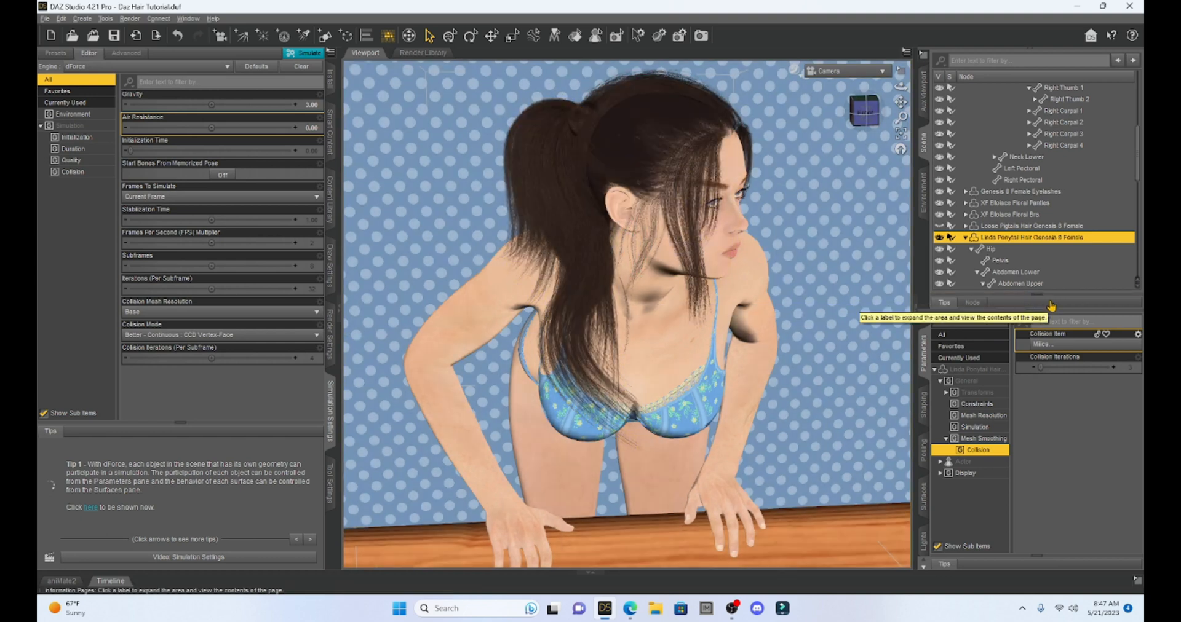
mouse_move(1058, 431)
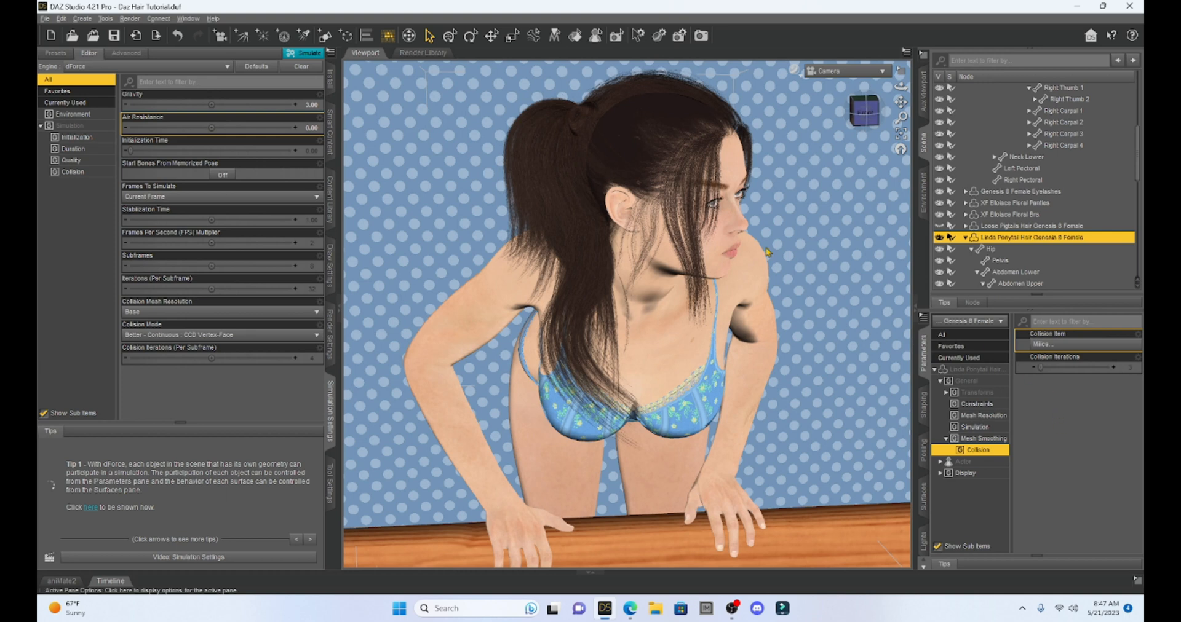
Select the ponytail's Tail bone to rotate it sideways away from the head
click(1036, 284)
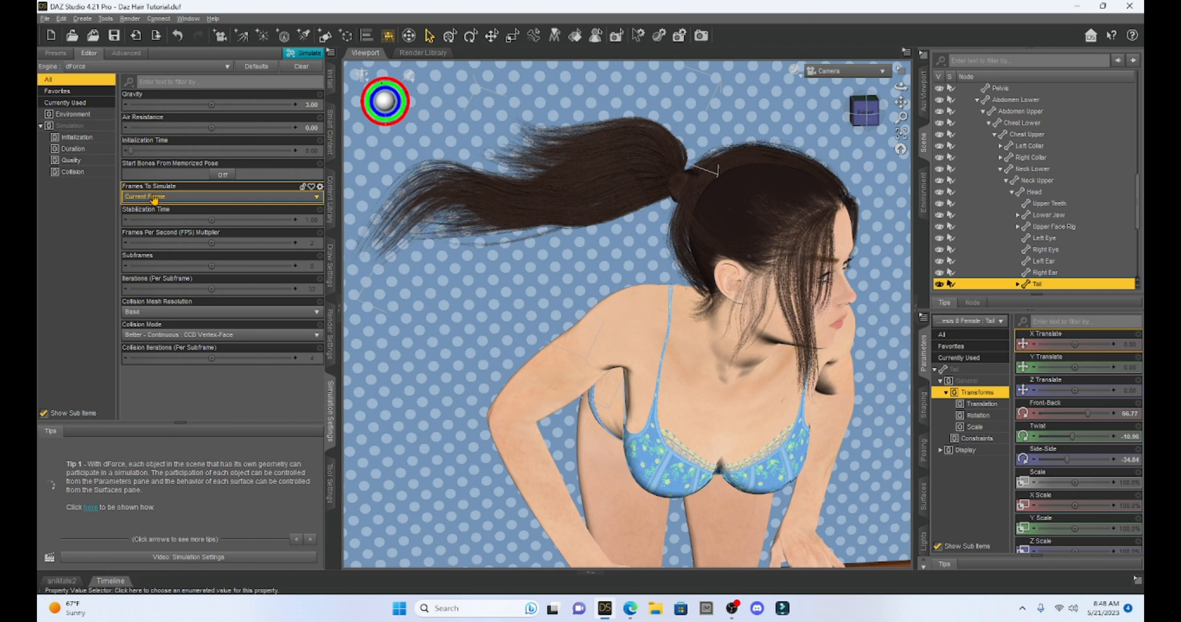
click(221, 197)
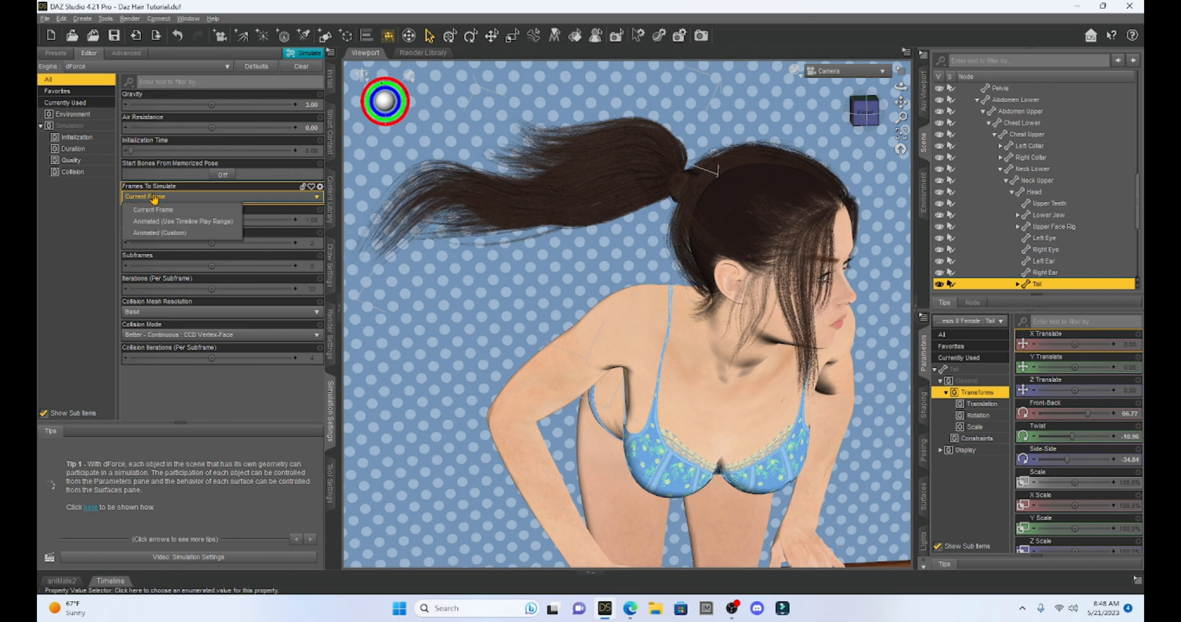
mouse_move(183, 221)
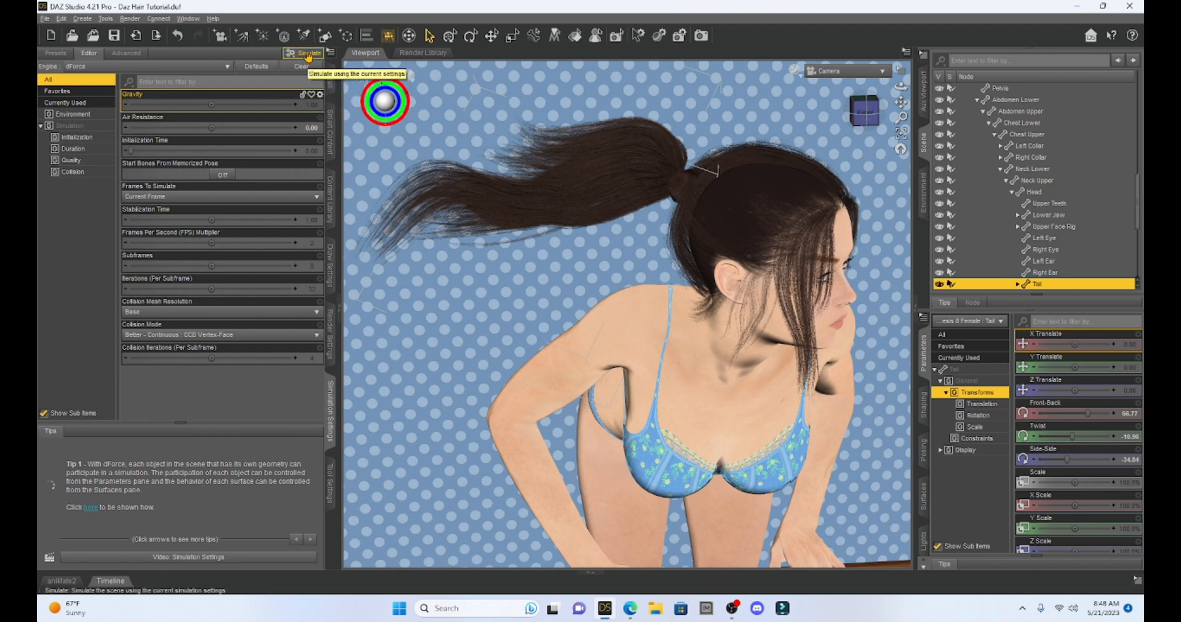
click(304, 53)
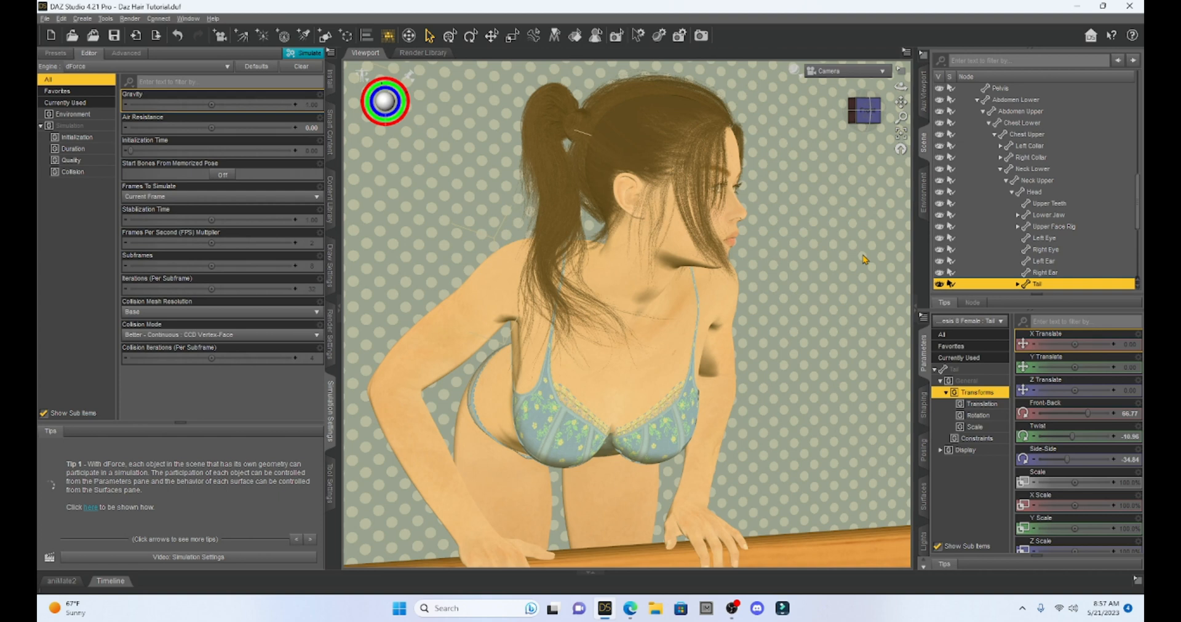
mouse_move(864, 117)
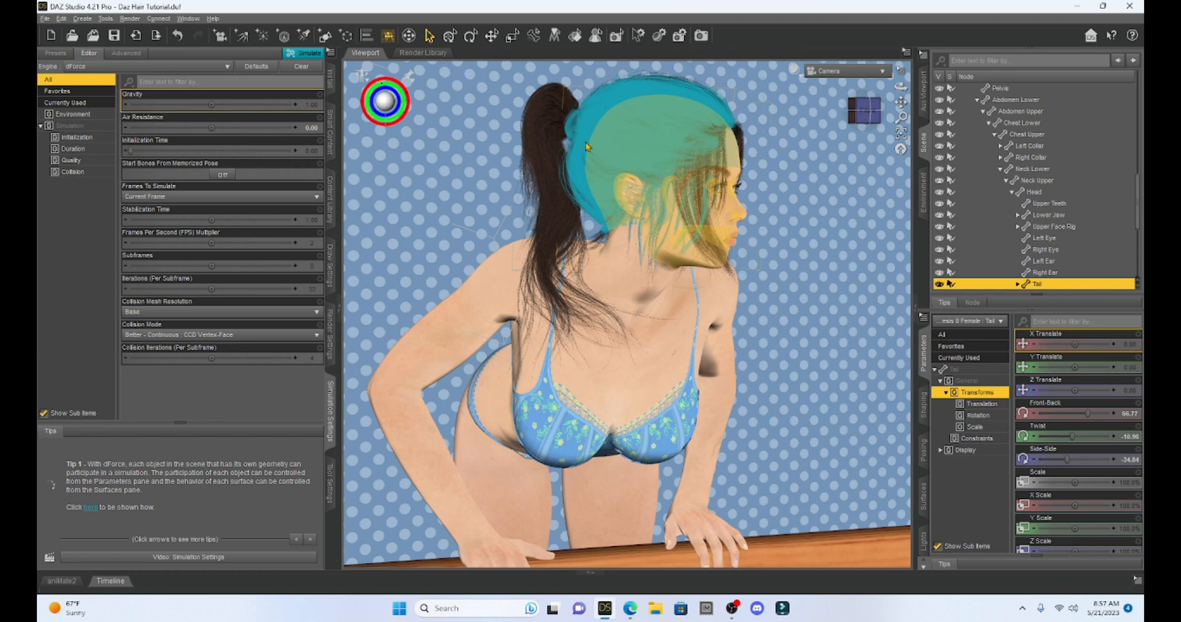
mouse_move(614, 147)
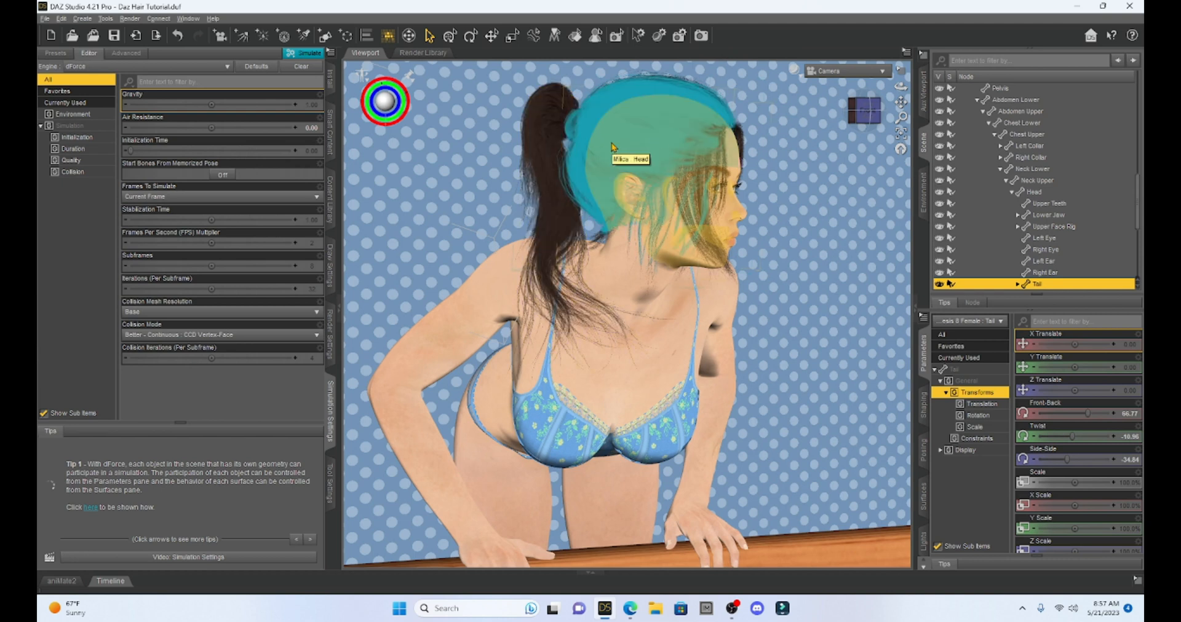
mouse_move(611, 379)
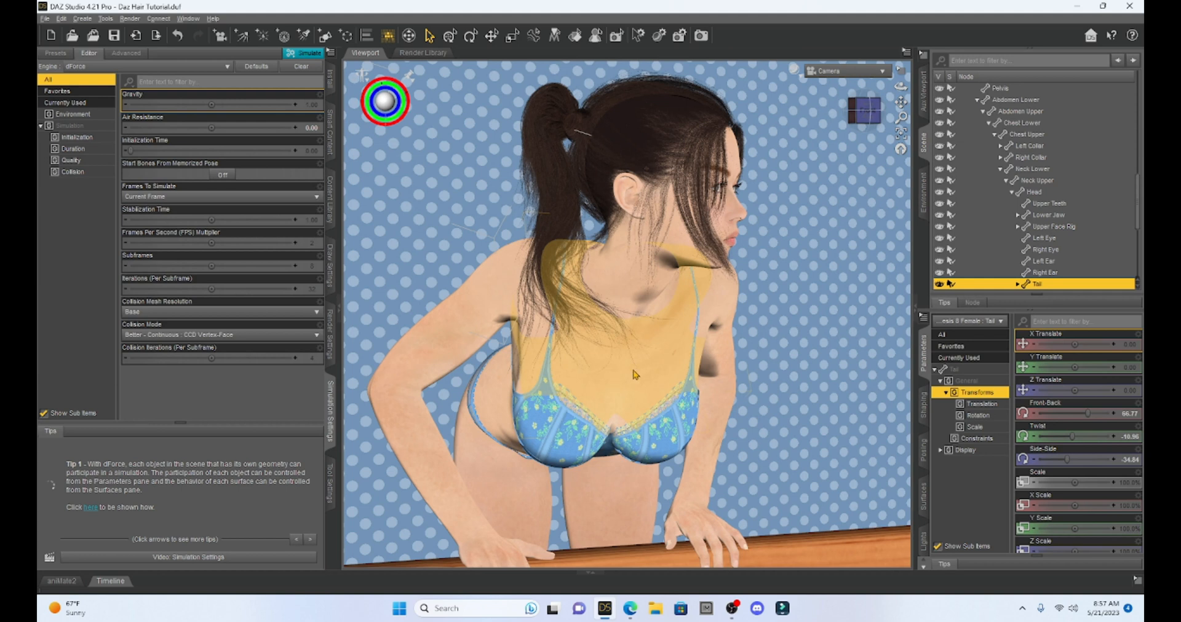
mouse_move(663, 387)
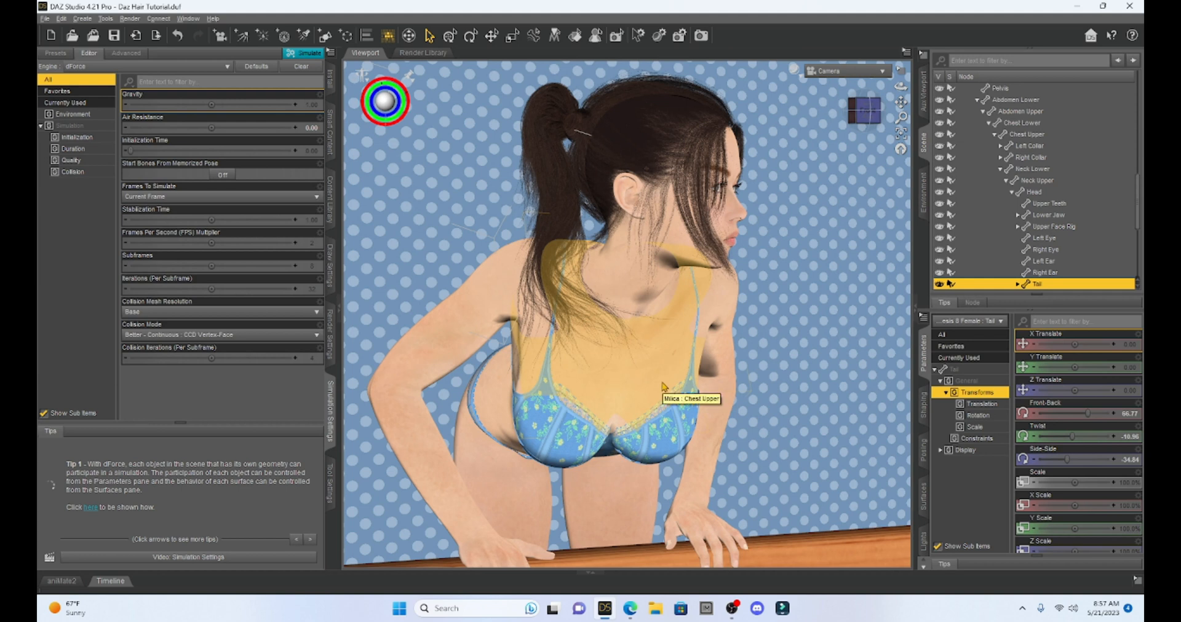